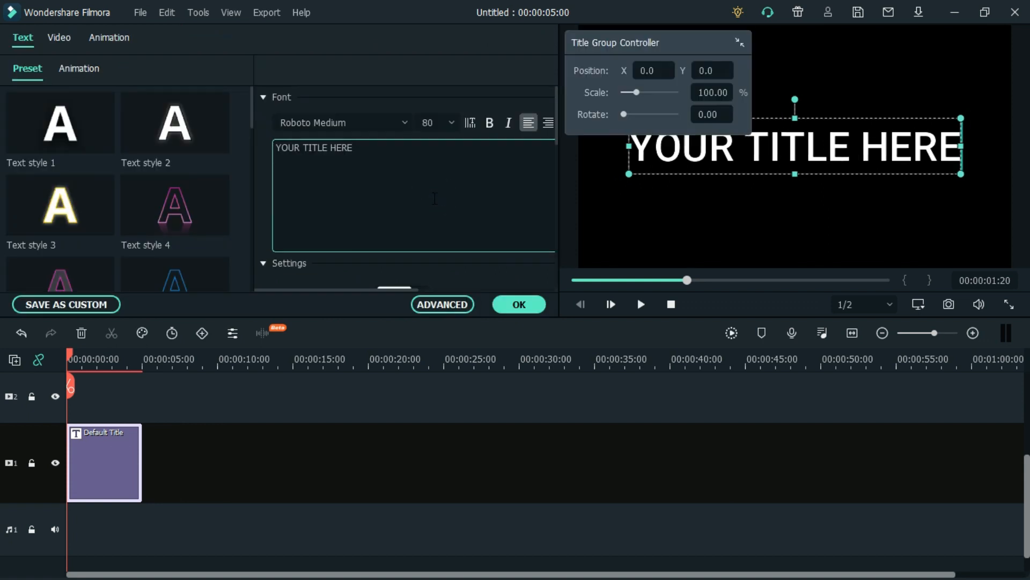
Enter 'DRIPPY' as the title text in Blood Thirst font, size 100
{"action": "type", "text": "DRIPP"}
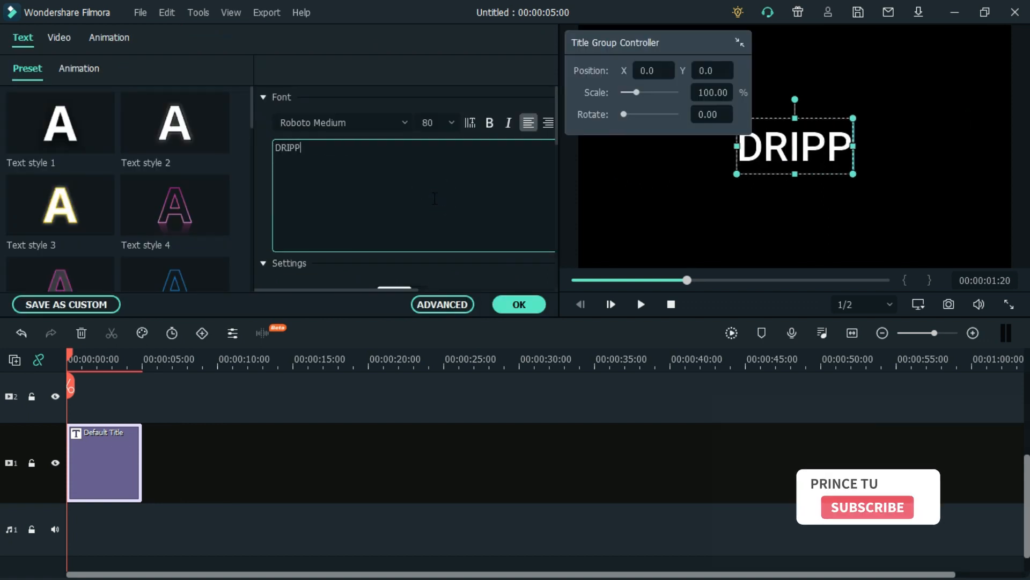
{"action": "left_click", "coordinate": [338, 122]}
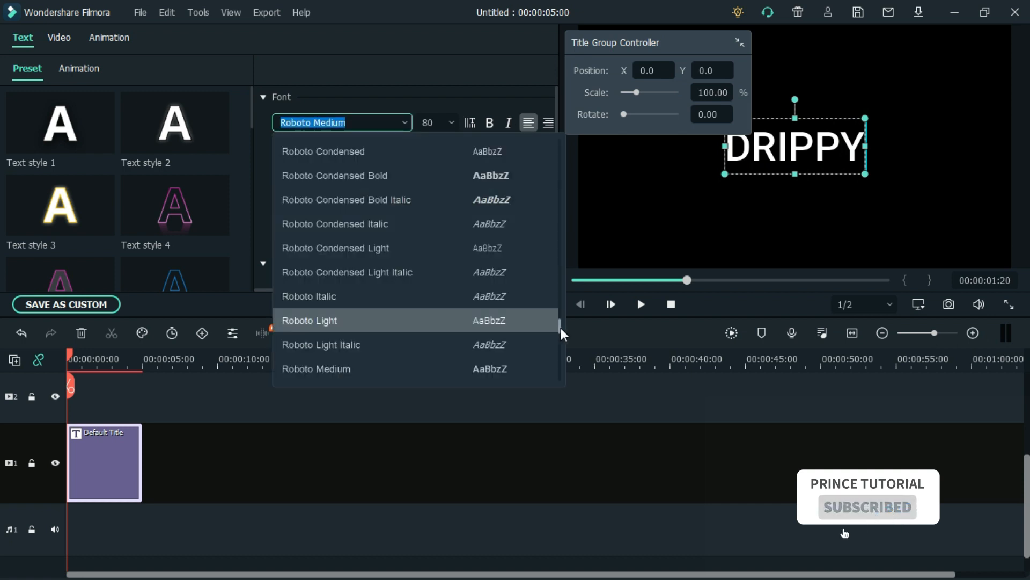
{"action": "scroll", "scroll_direction": "down", "scroll_amount": 3}
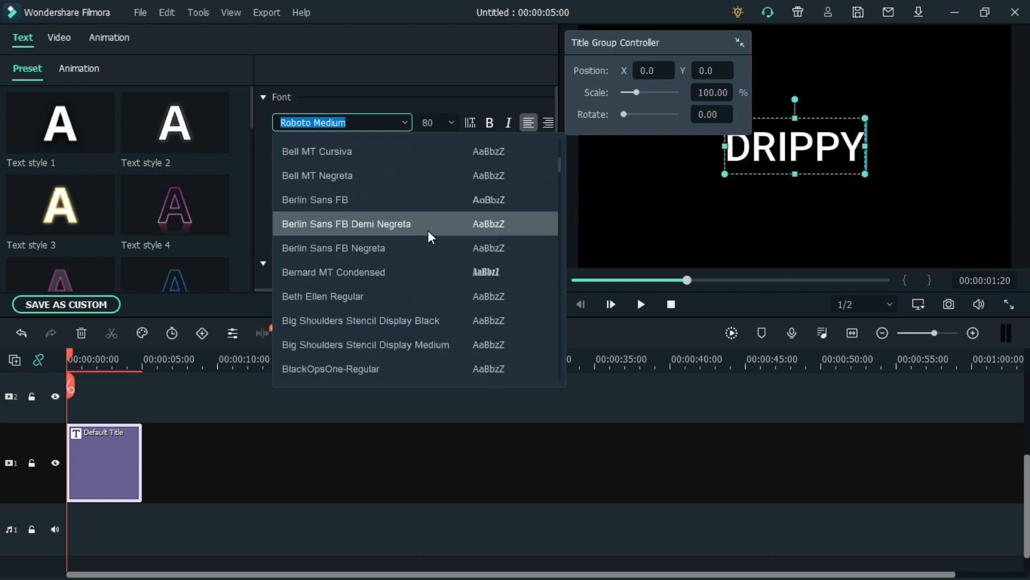
{"action": "left_click", "coordinate": [308, 343]}
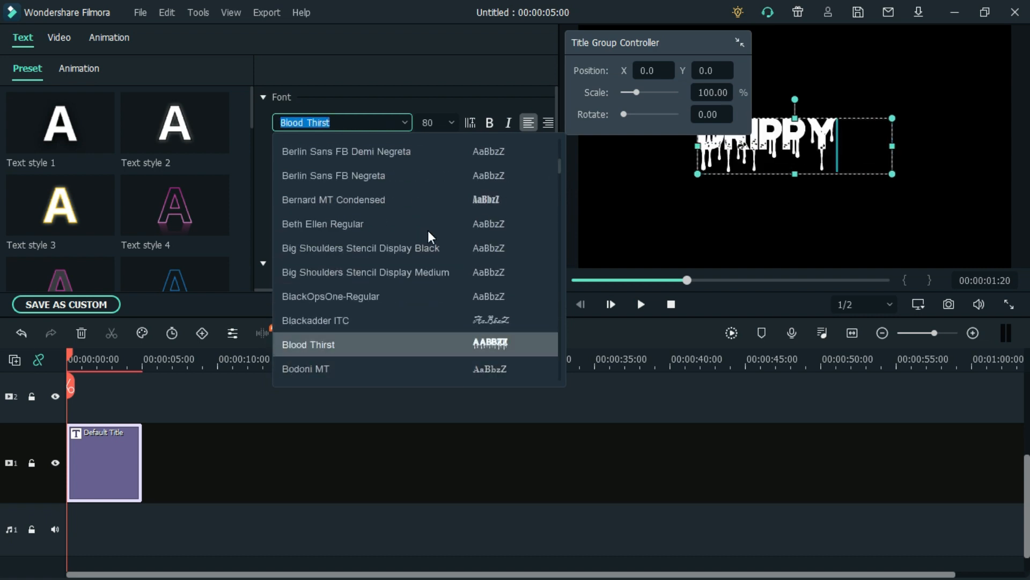
{"action": "left_click", "coordinate": [450, 122]}
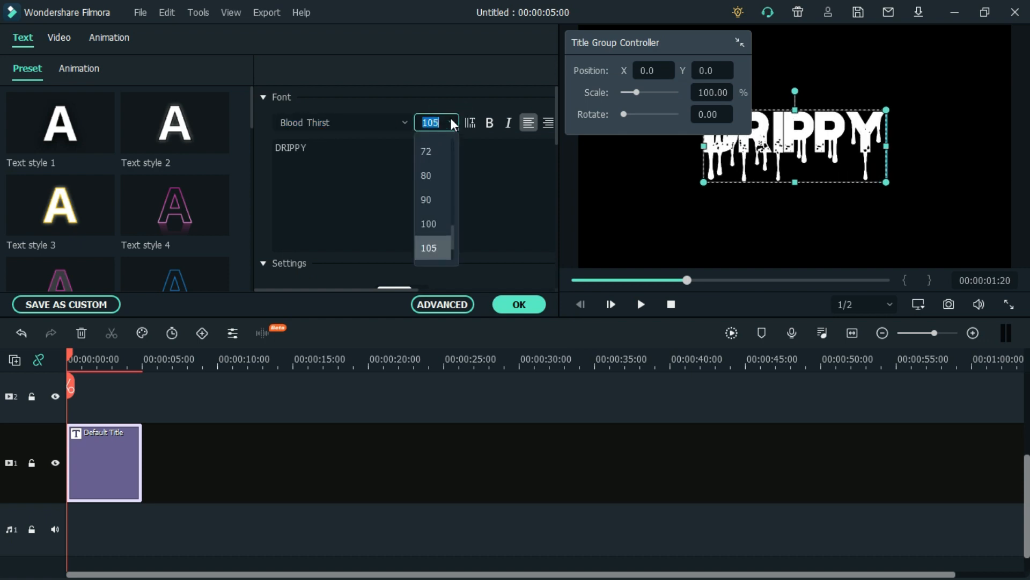
{"action": "left_click", "coordinate": [428, 223]}
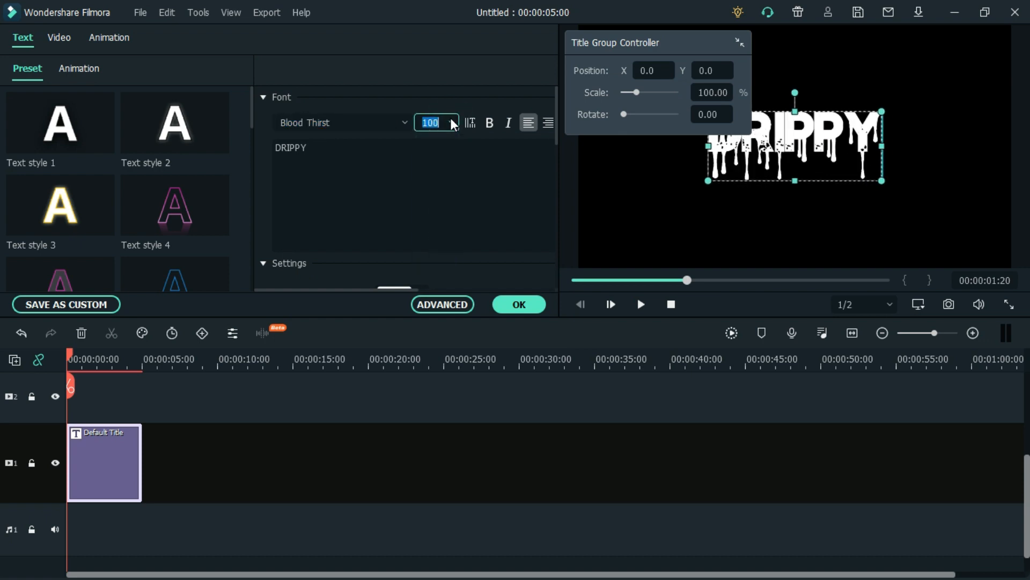
Copy the DRIPPY title onto track 2 and hide that upper track
{"action": "right_click", "coordinate": [104, 460]}
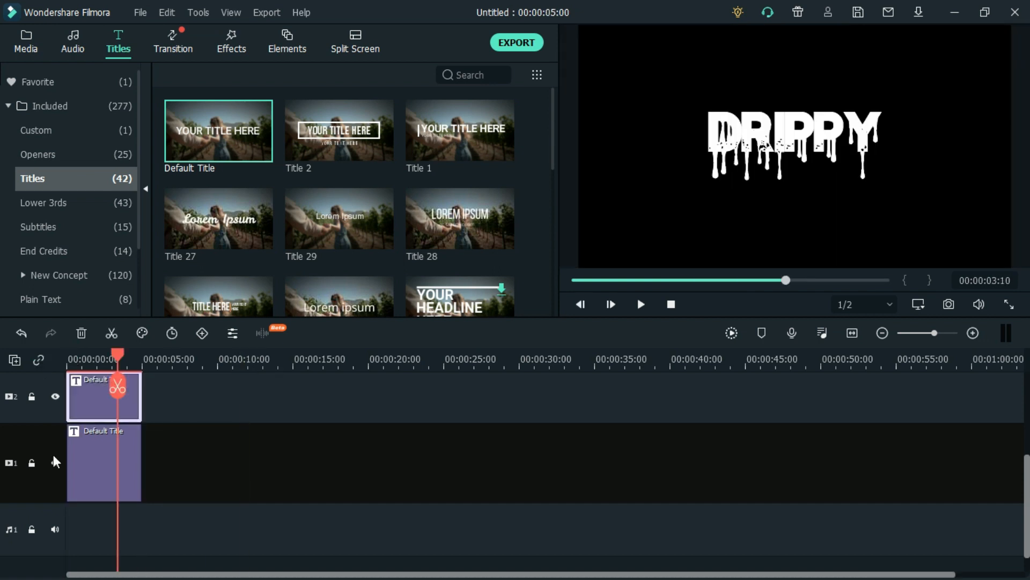
{"action": "double_click", "coordinate": [104, 396]}
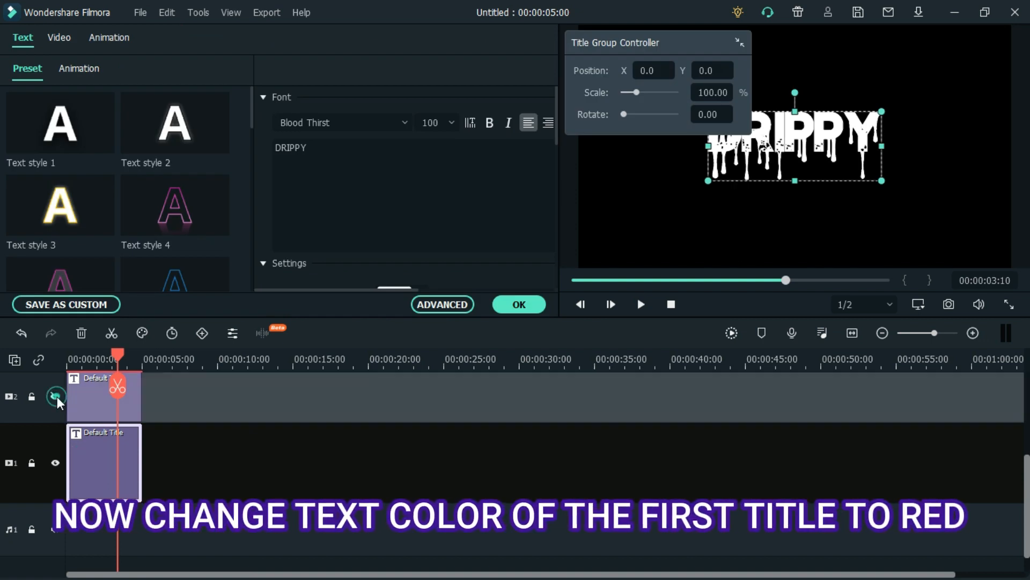
{"action": "left_click", "coordinate": [55, 396]}
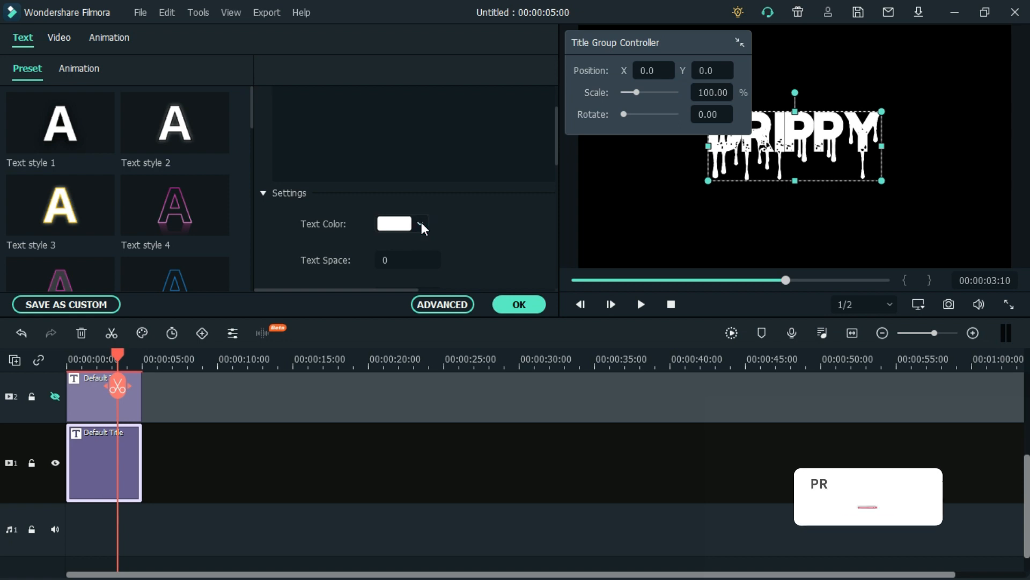
Set the remaining title's text colour to red (#ff0000)
{"action": "left_click", "coordinate": [419, 223]}
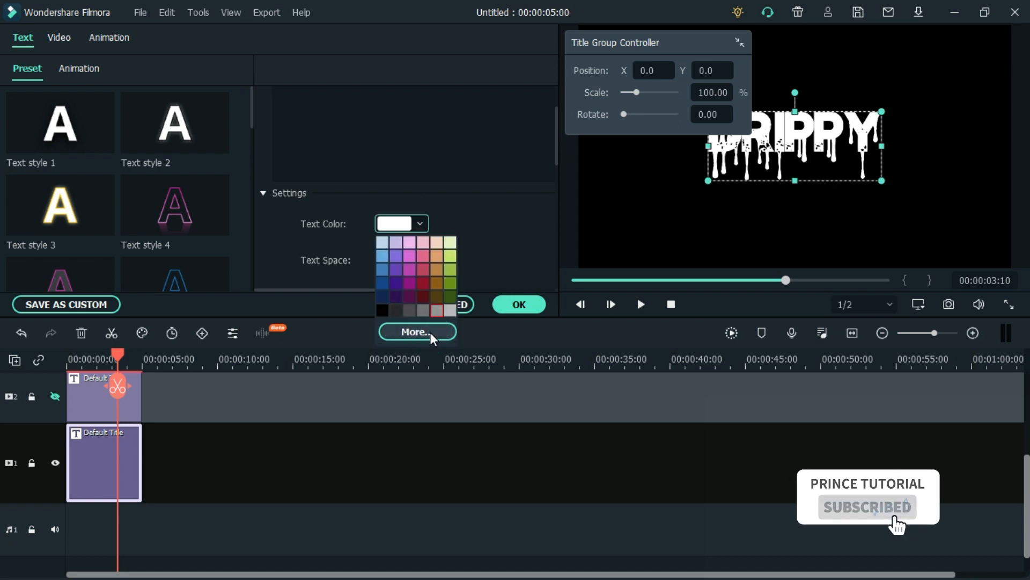
{"action": "left_click", "coordinate": [416, 331]}
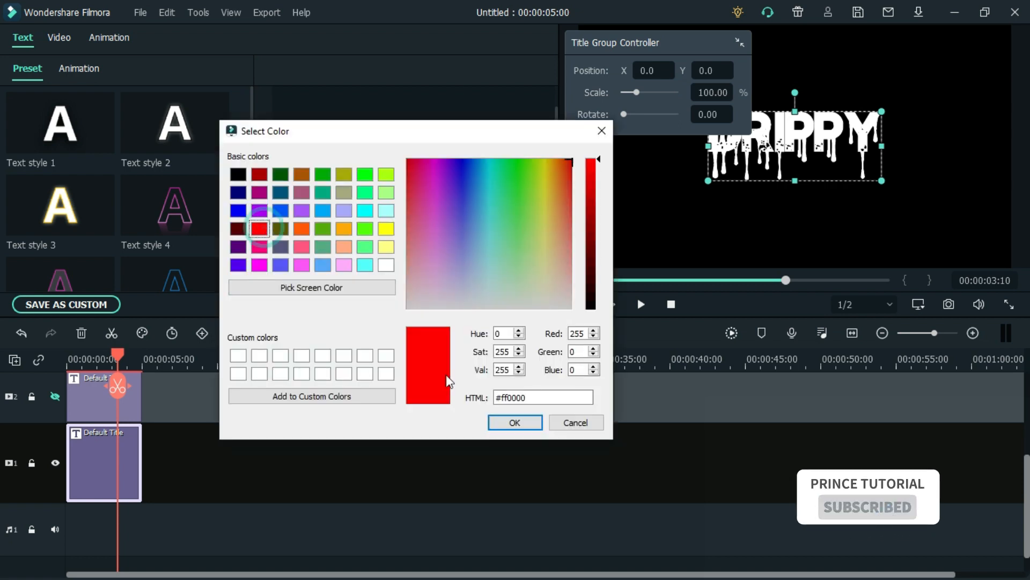
{"action": "left_click", "coordinate": [515, 422]}
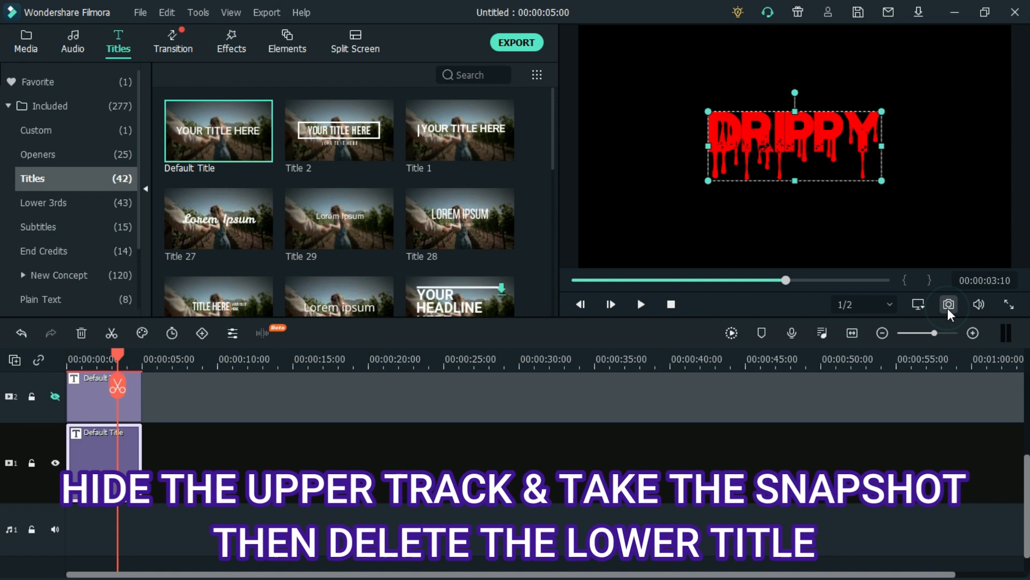
Snapshot the red title, place Snapshot_36 on track 1, and add keyframes
{"action": "left_click", "coordinate": [948, 304]}
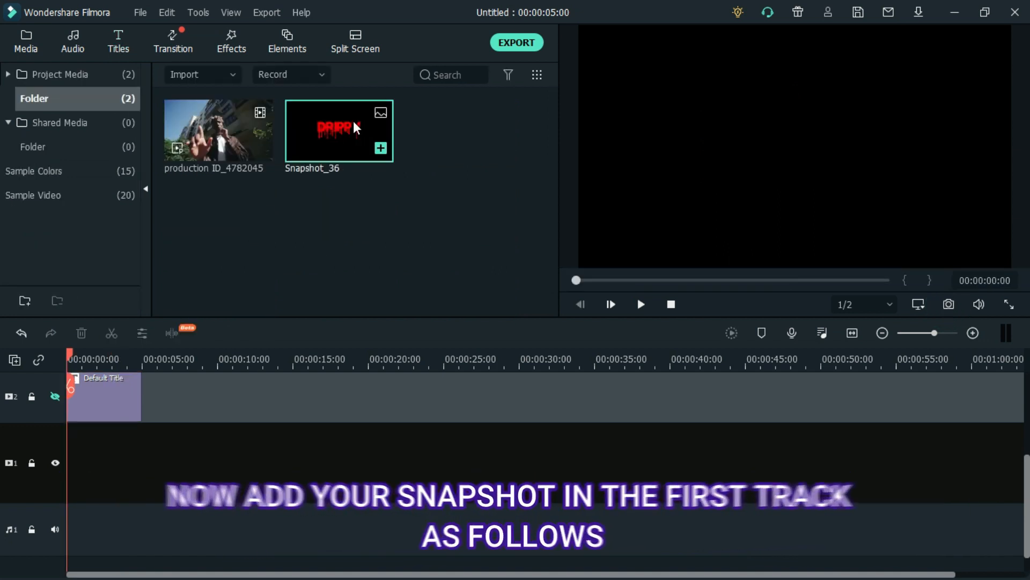
{"action": "left_click_drag", "start_coordinate": [339, 129], "coordinate": [238, 450]}
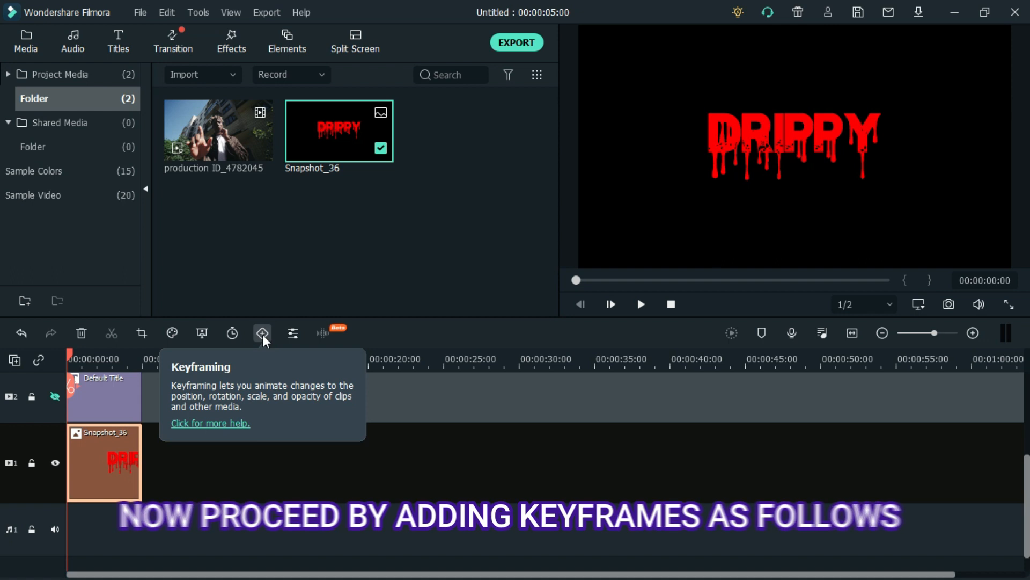
{"action": "left_click", "coordinate": [261, 333]}
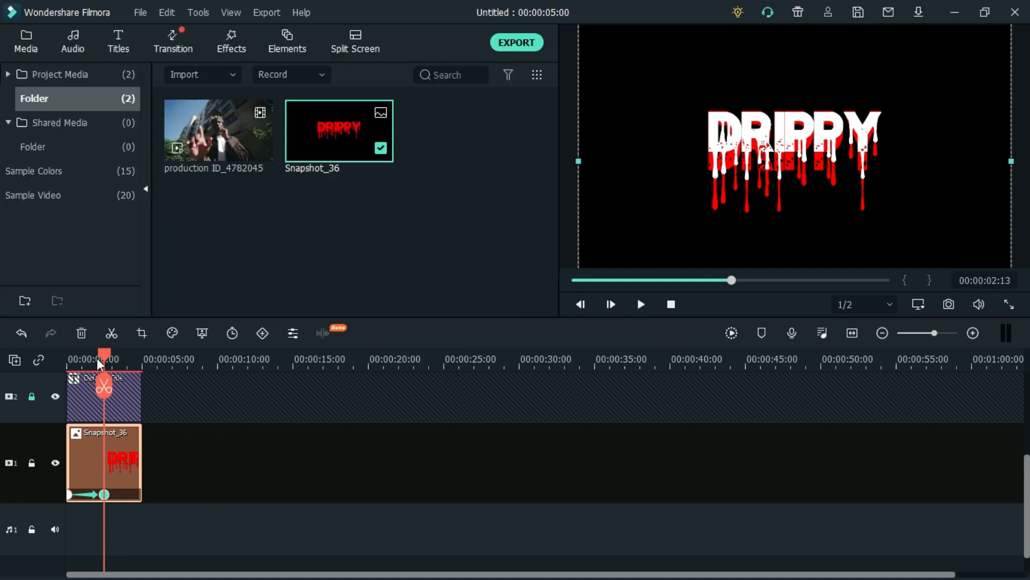
{"action": "left_click", "coordinate": [640, 304]}
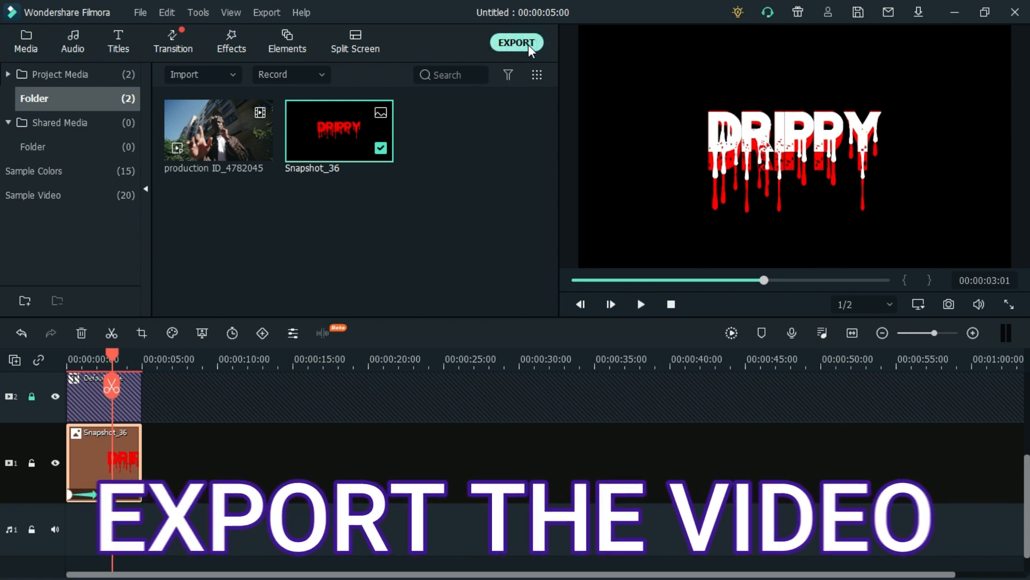
Export the animation as an MP4 named 'DRIP 1' and dismiss the completion message
{"action": "left_click", "coordinate": [517, 42]}
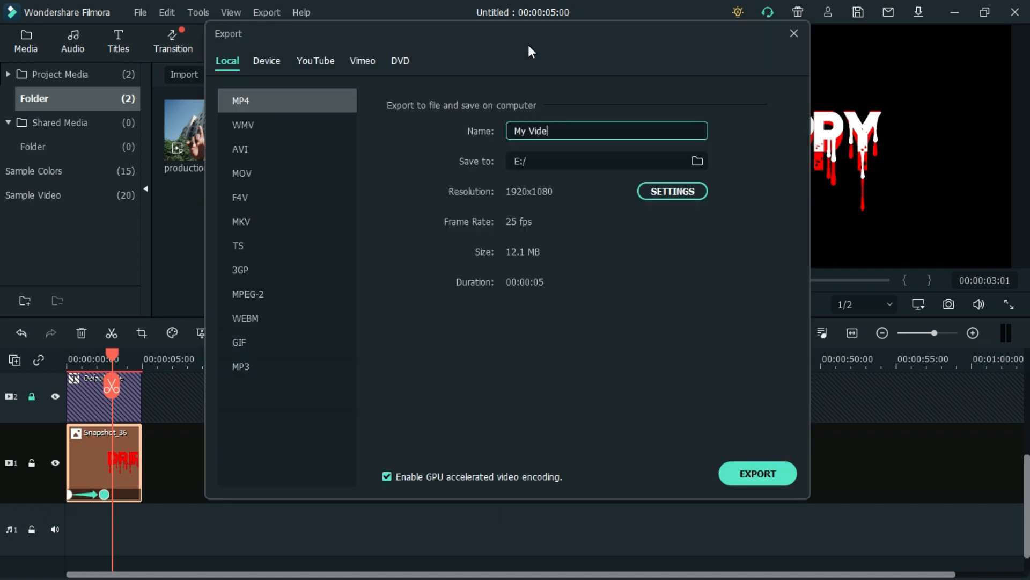
{"action": "type", "text": "DRIP 1"}
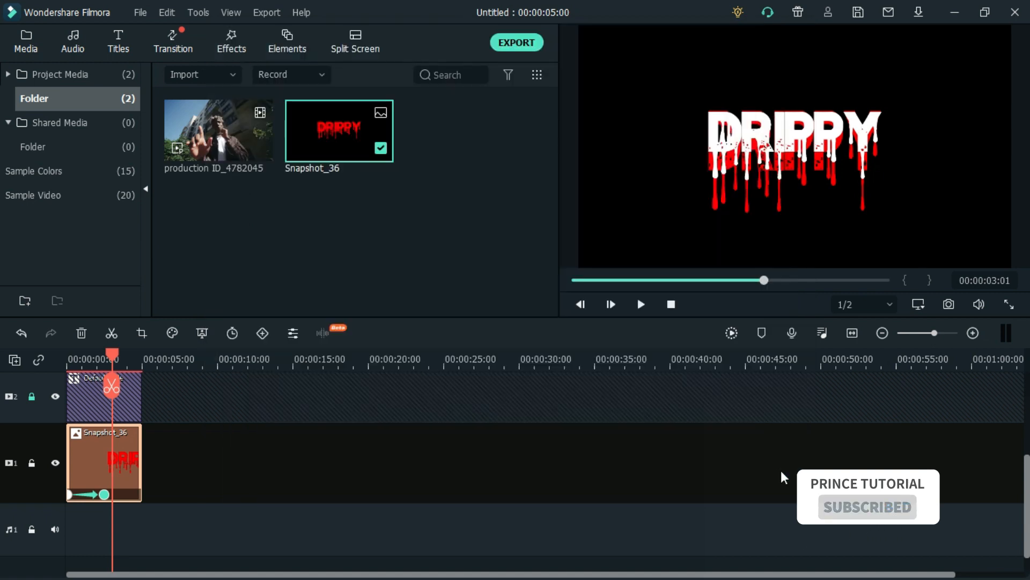
{"action": "left_click", "coordinate": [516, 42]}
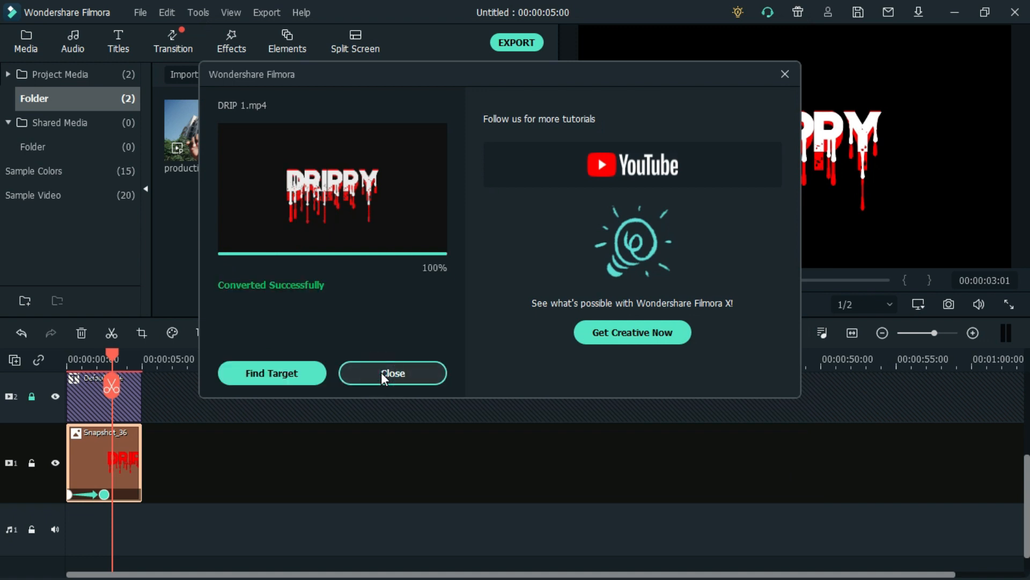
{"action": "left_click", "coordinate": [392, 373]}
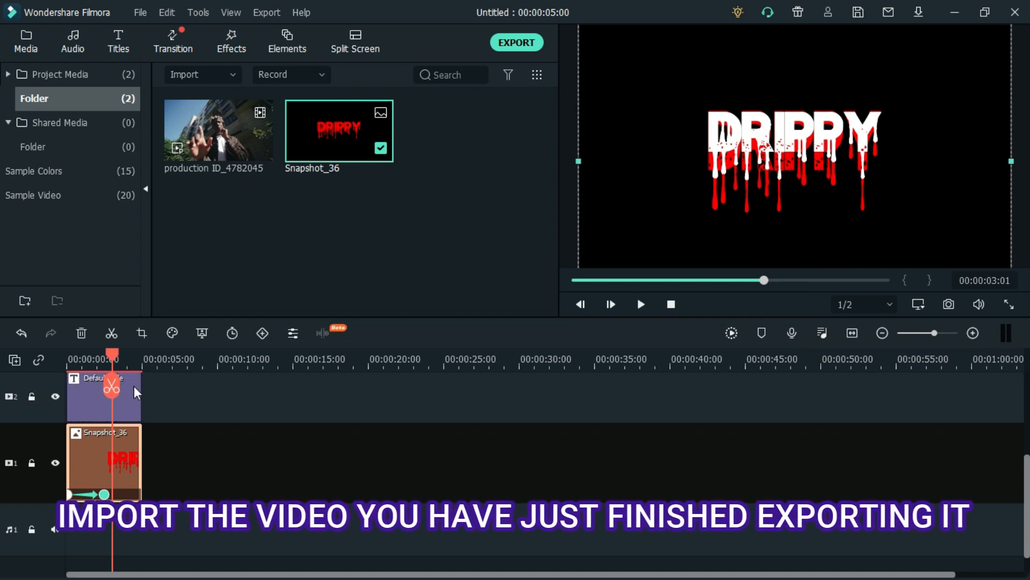
Remove the title clips from the timeline and import the DRIP 1 video
{"action": "left_click", "coordinate": [103, 395]}
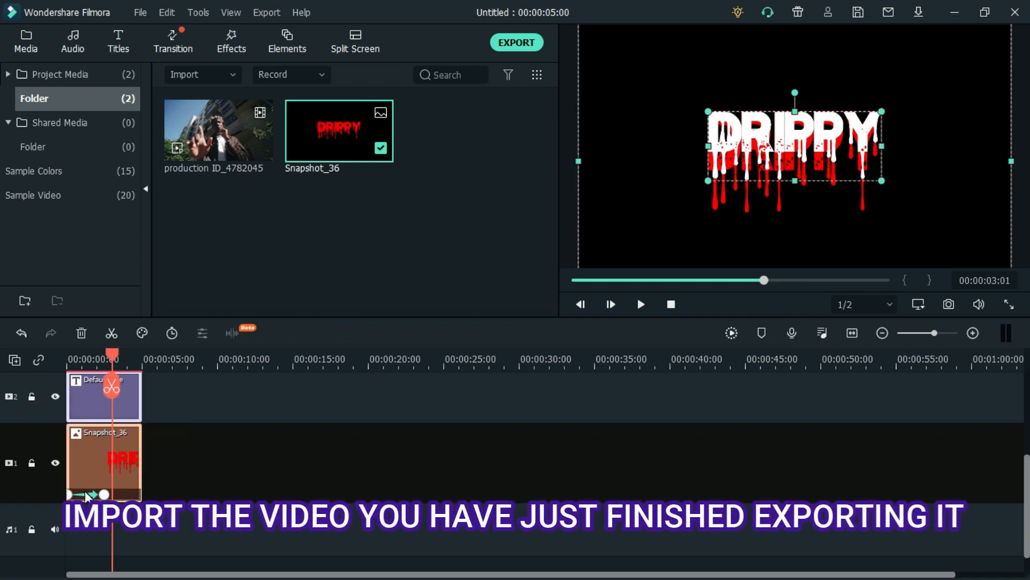
{"action": "left_click", "coordinate": [231, 74]}
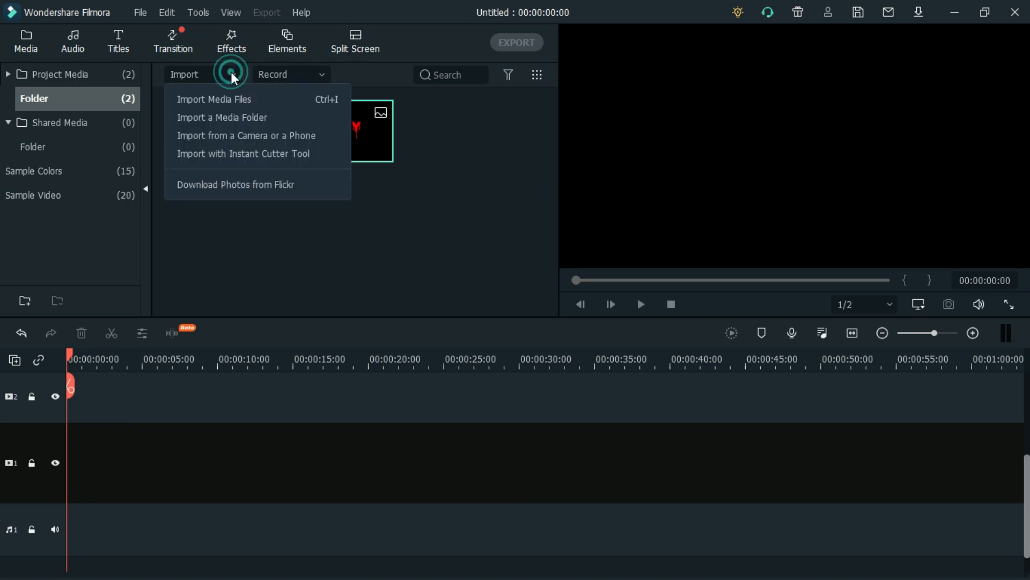
{"action": "left_click", "coordinate": [214, 99]}
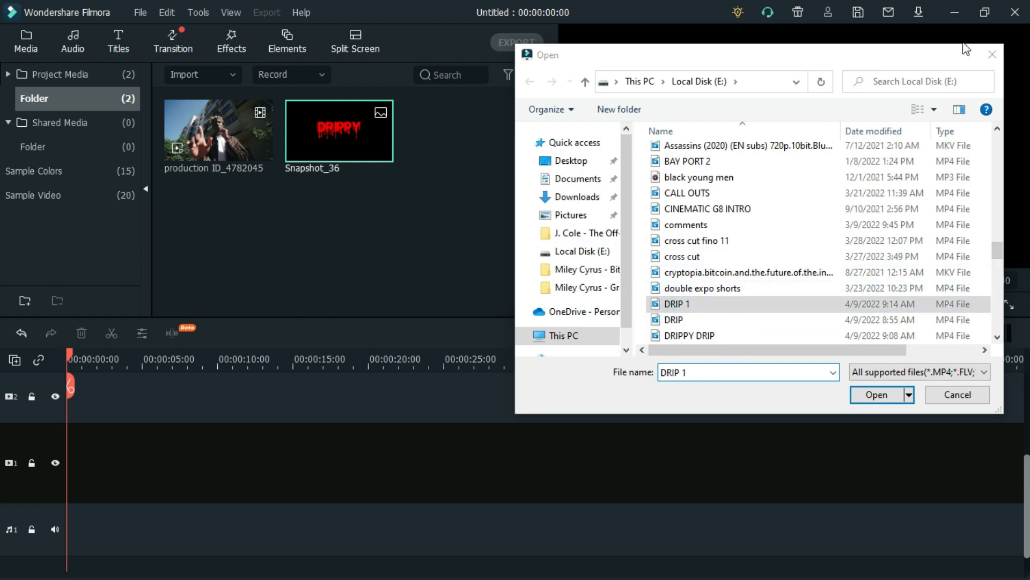
{"action": "left_click", "coordinate": [876, 395]}
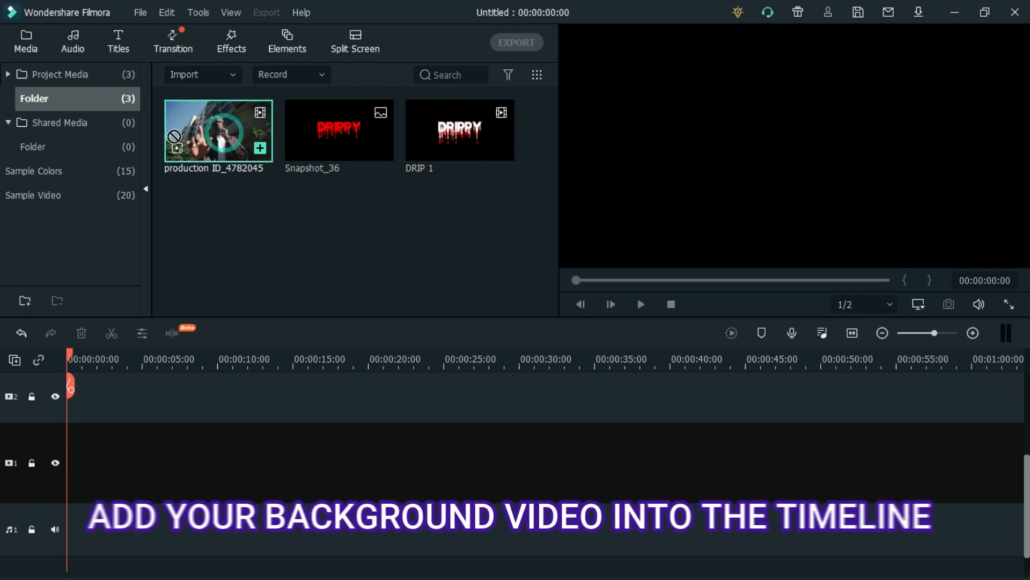
Put the background video on track 1, answering the resolution mismatch prompt
{"action": "left_click_drag", "start_coordinate": [217, 129], "coordinate": [190, 460]}
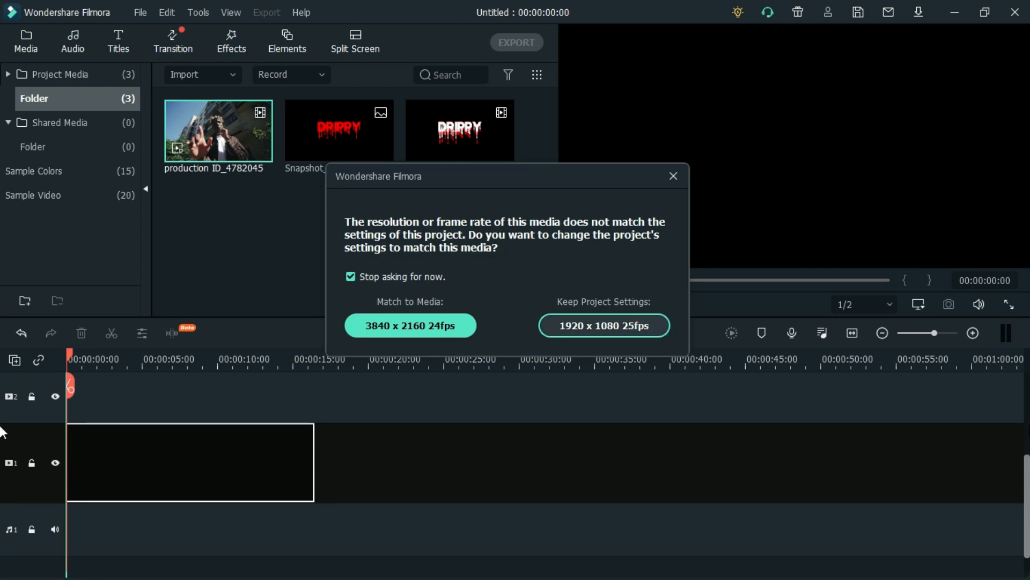
{"action": "left_click", "coordinate": [603, 324]}
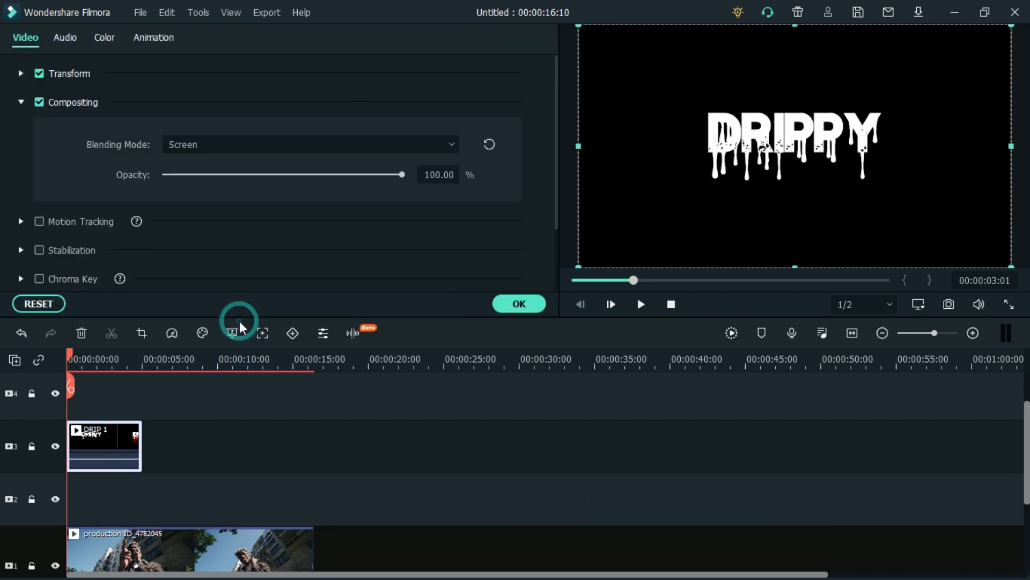
Add a black colour layer at 60% opacity over the background video
{"action": "left_click", "coordinate": [519, 304]}
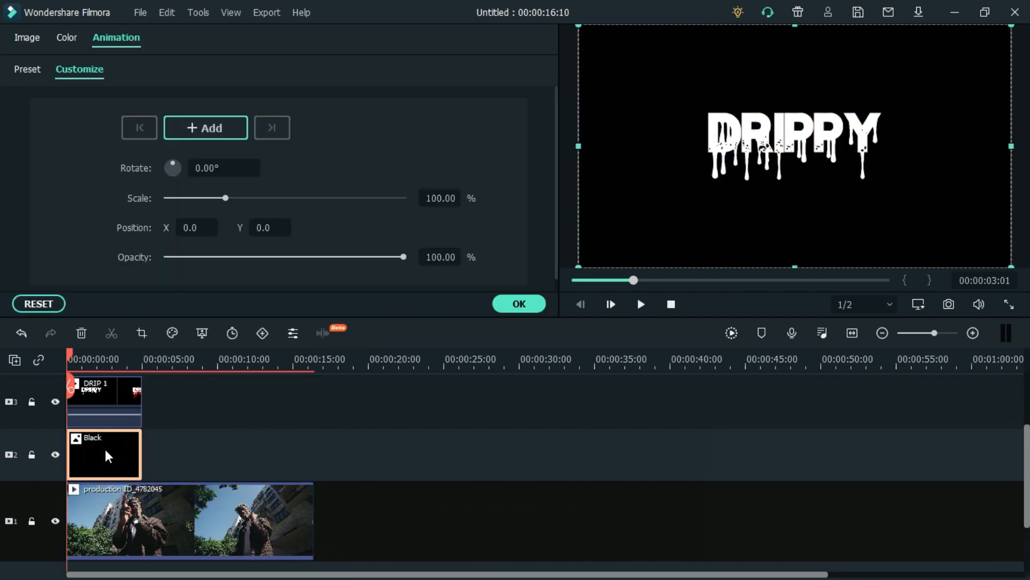
{"action": "left_click", "coordinate": [27, 38]}
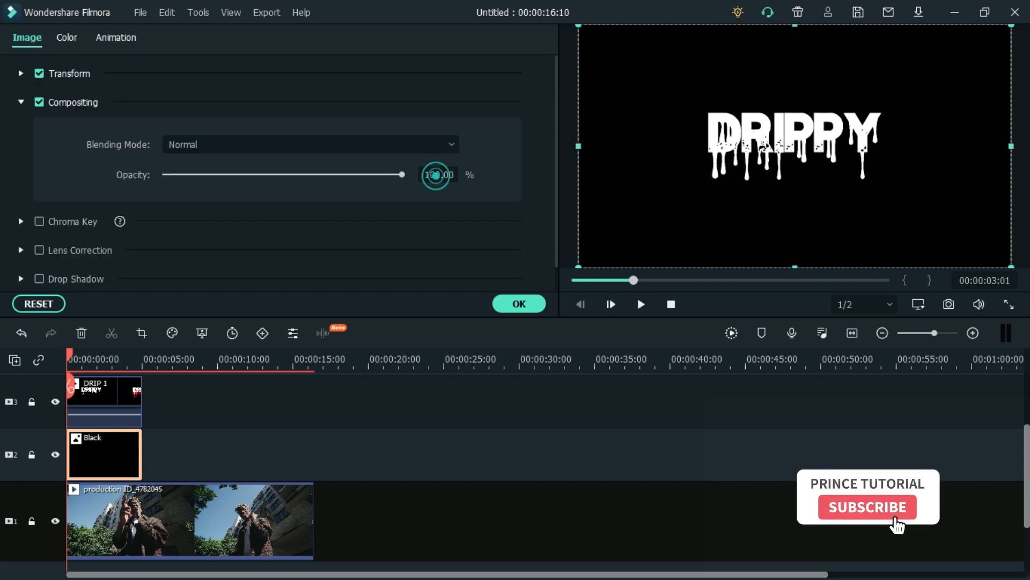
{"action": "left_click_drag", "start_coordinate": [401, 174], "coordinate": [319, 174]}
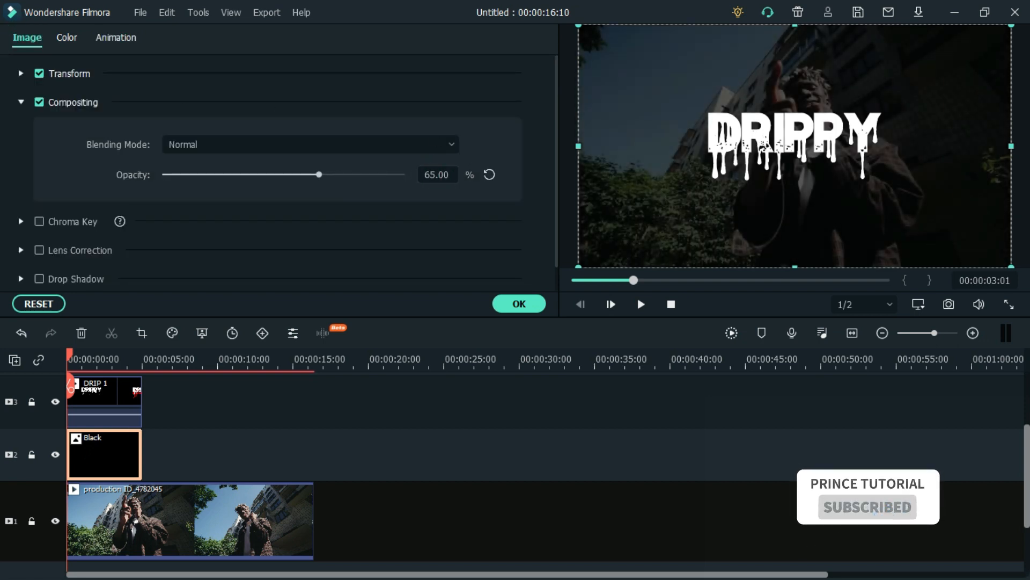
{"action": "left_click_drag", "start_coordinate": [319, 173], "coordinate": [306, 174]}
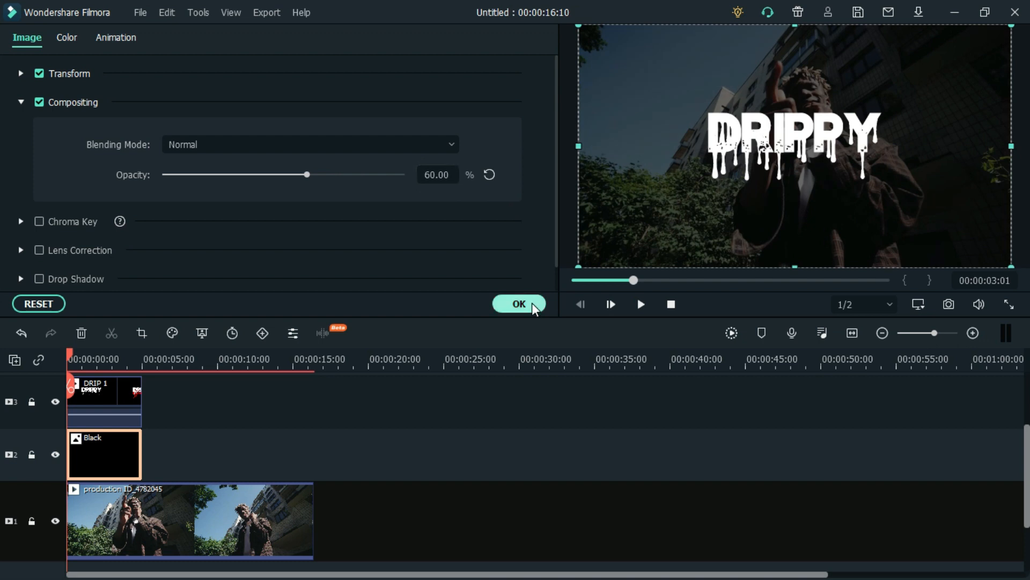
{"action": "left_click", "coordinate": [518, 303]}
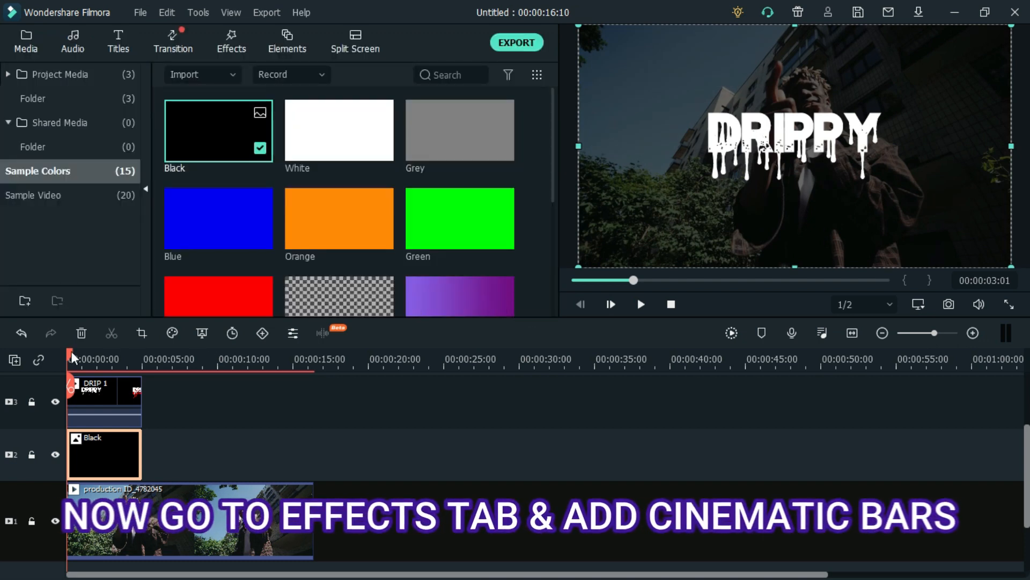